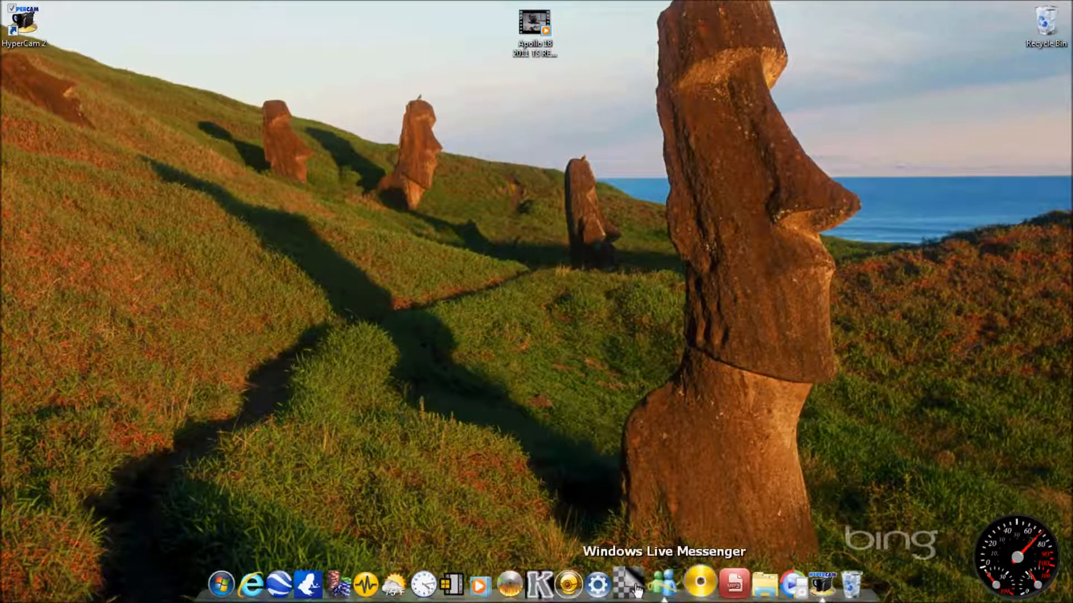
mouse_move(523, 583)
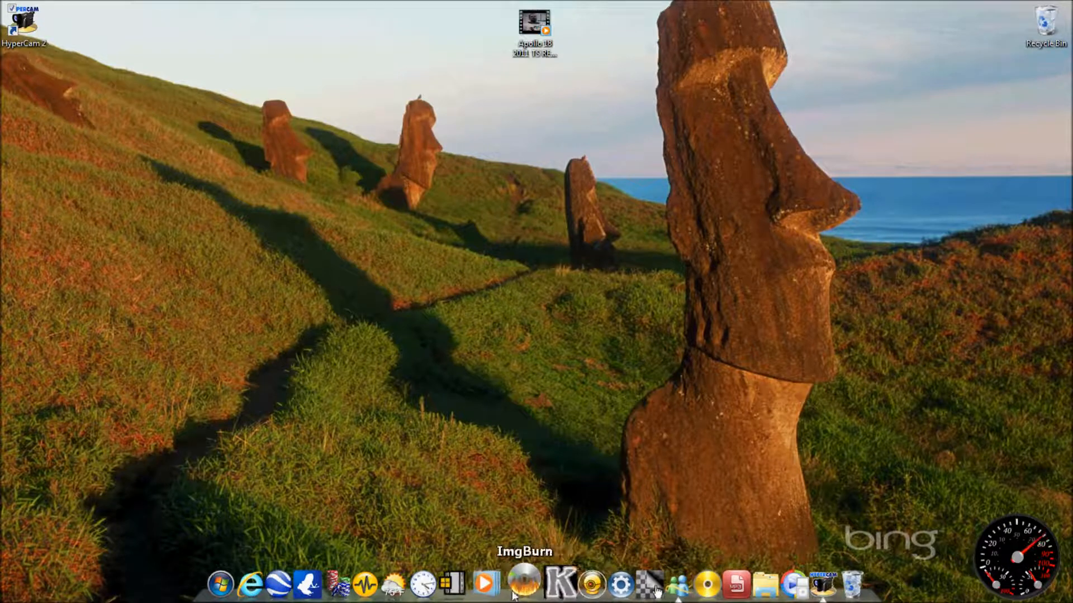
mouse_move(262, 583)
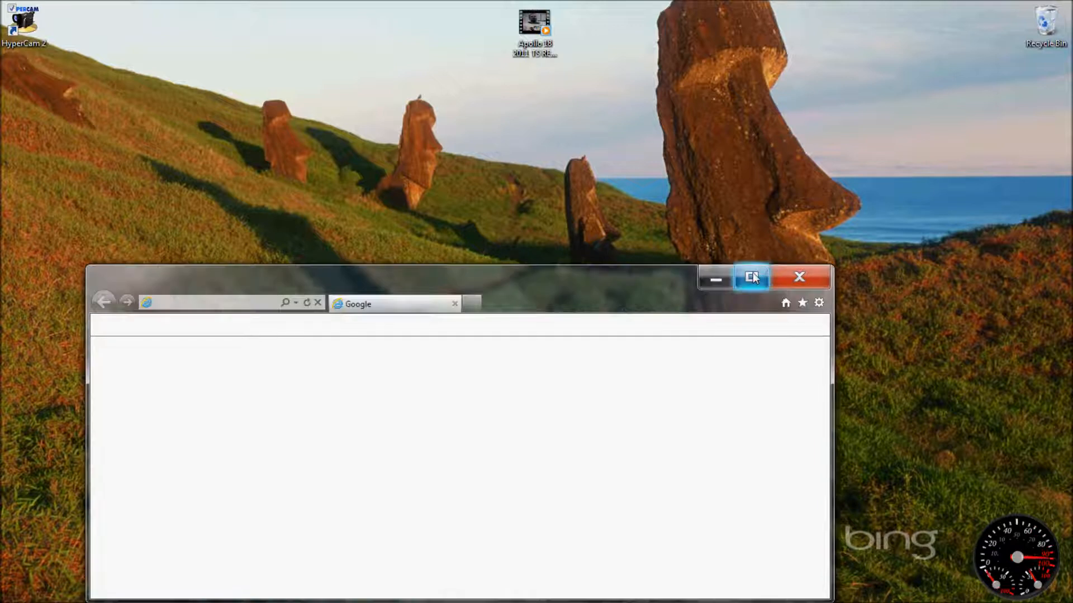
Step: Search Google for 'dvd flick download' and reach the official DVD Flick download page
click(751, 277)
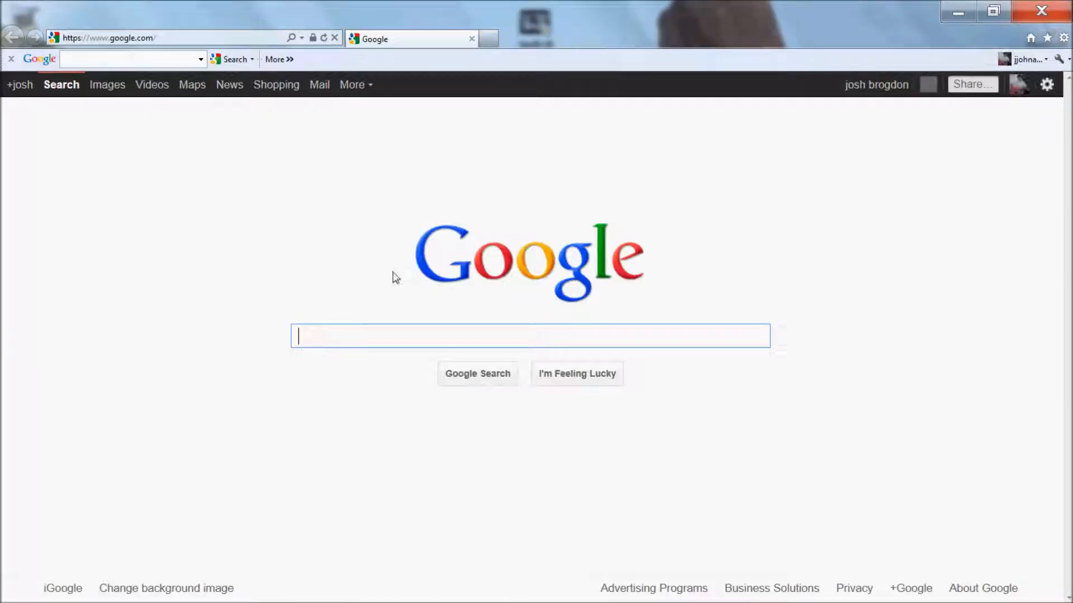
text(dvd flick)
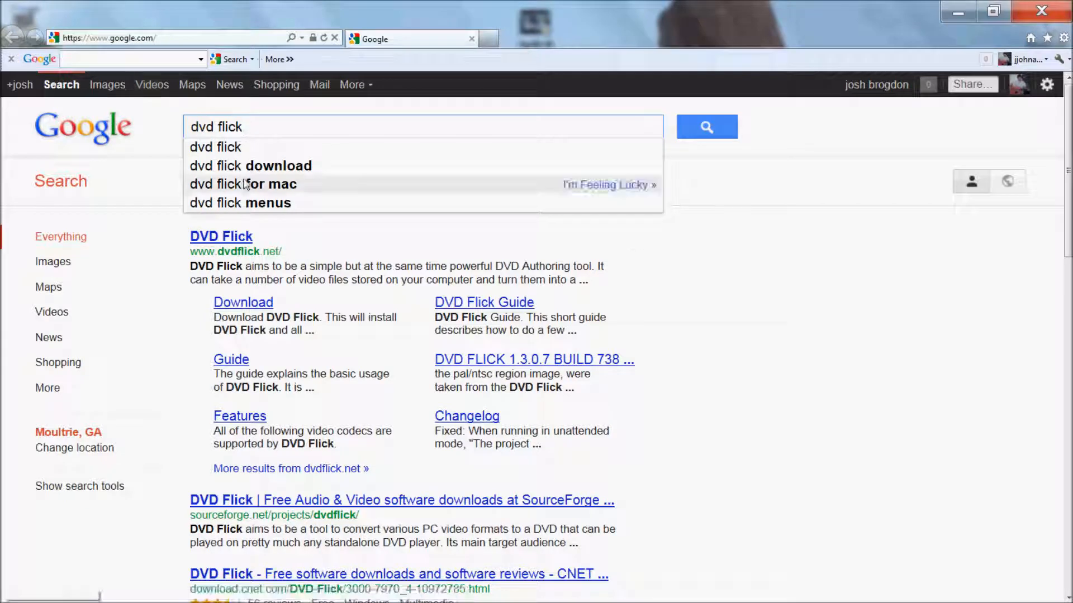
click(250, 165)
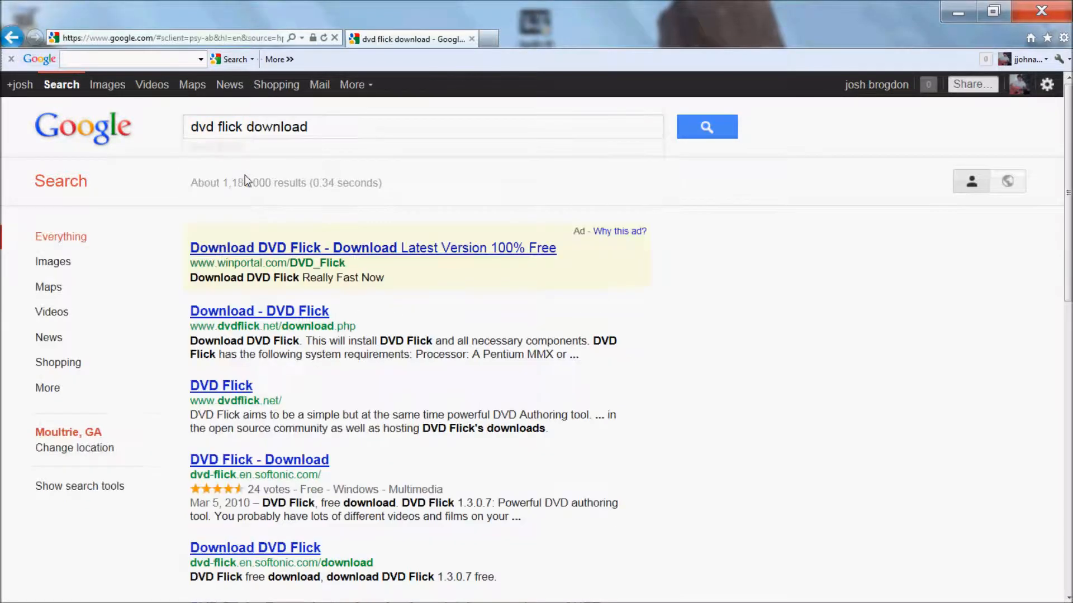
mouse_move(259, 311)
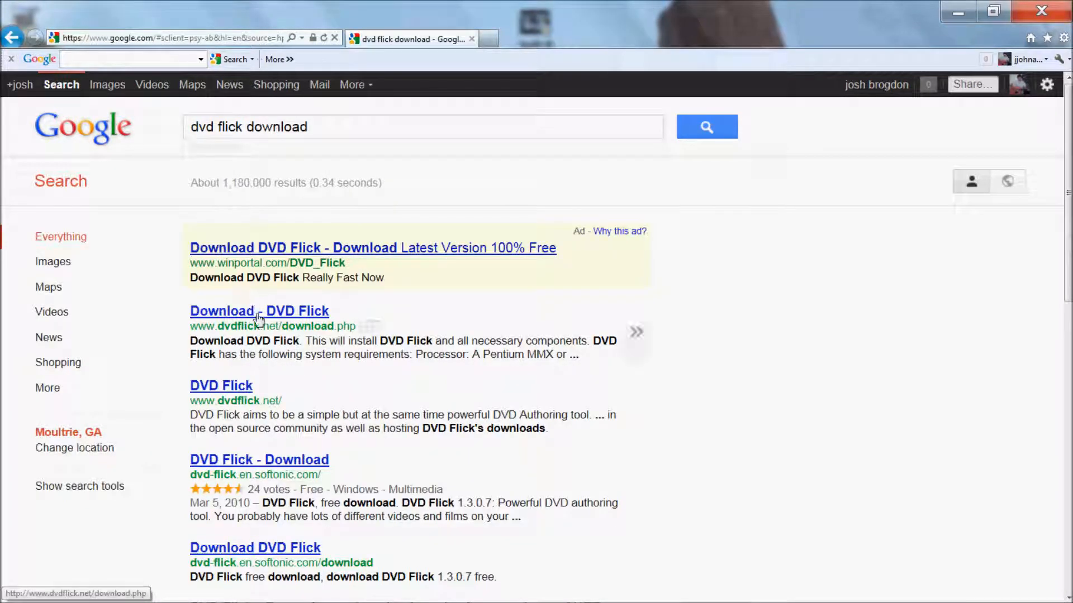
click(258, 310)
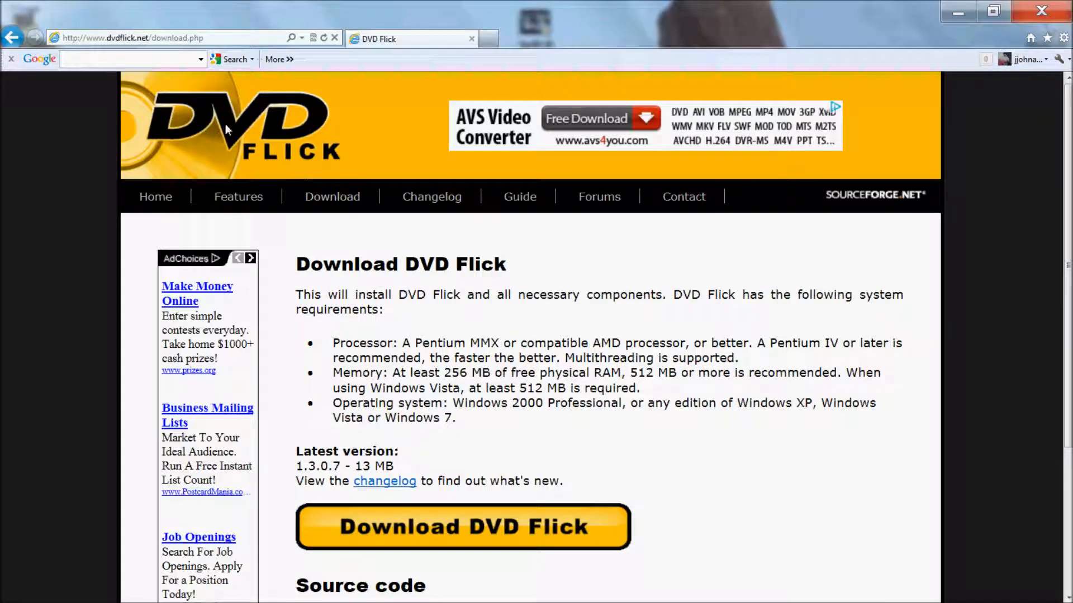
mouse_move(271, 168)
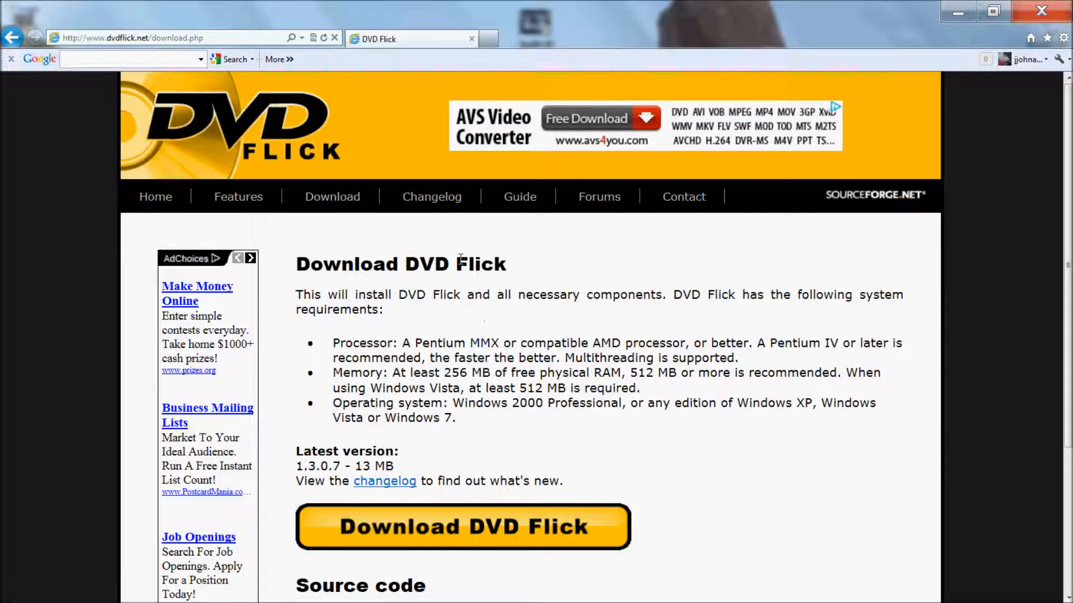
Step: Scroll the download page to the Download DVD Flick button and back up
scroll(down, 3)
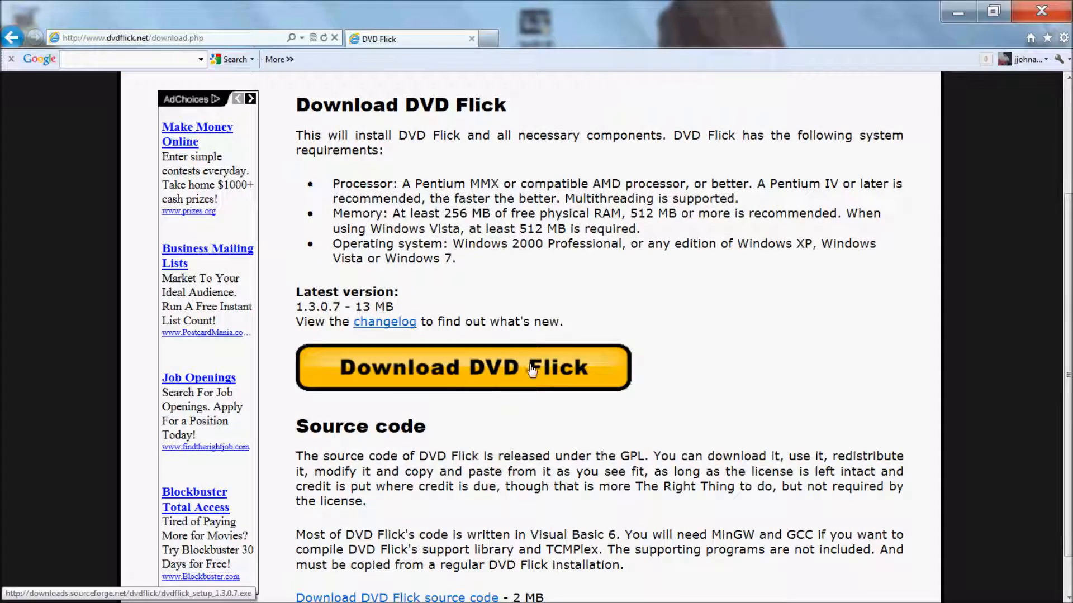
scroll(up, 3)
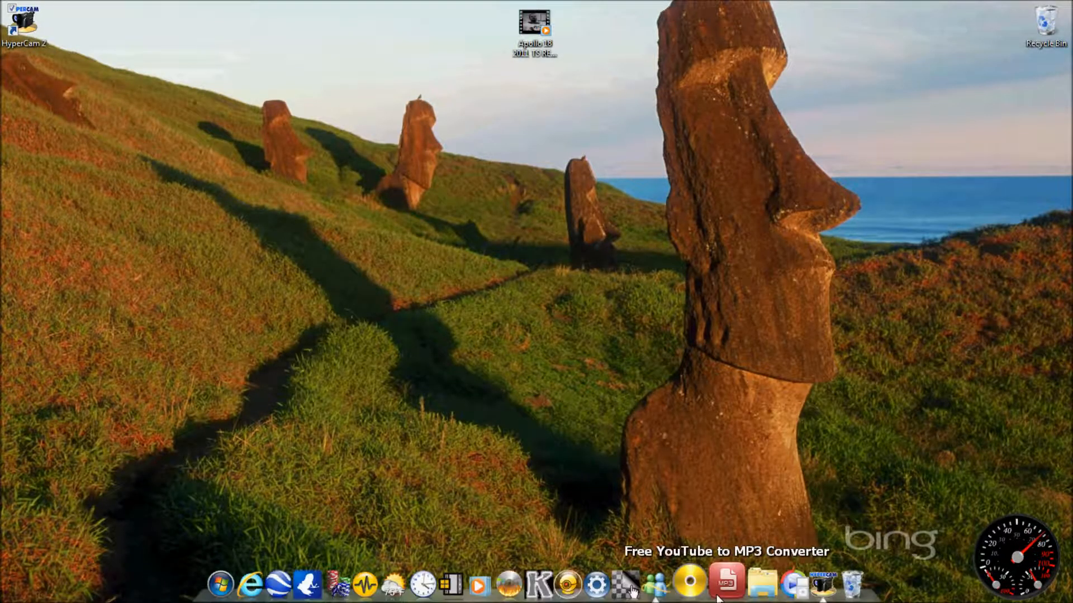
mouse_move(471, 584)
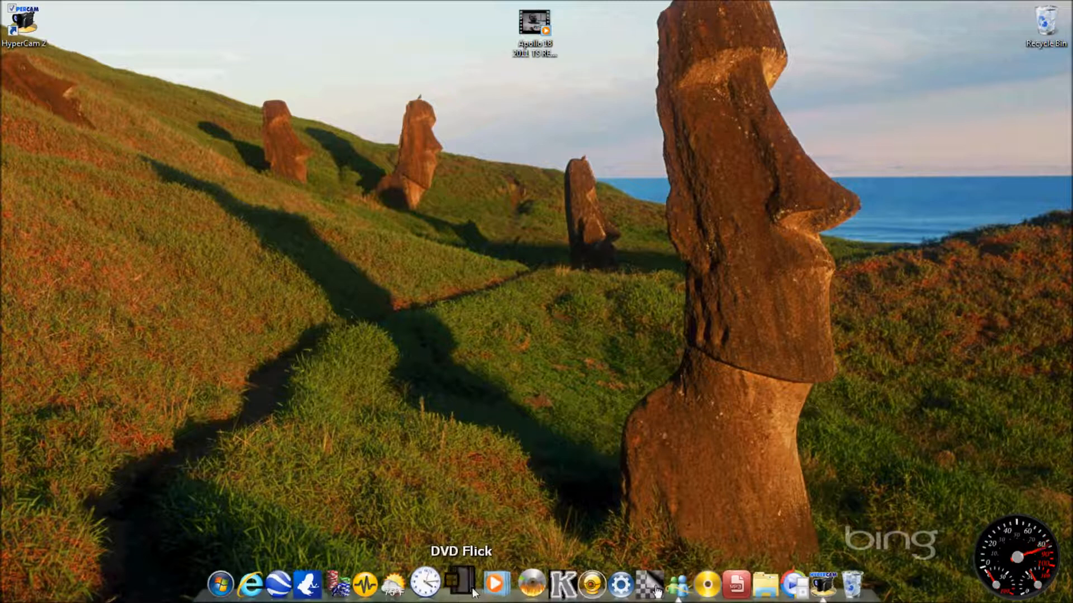
Step: Launch DVD Flick from the dock into an empty unnamed project
click(460, 583)
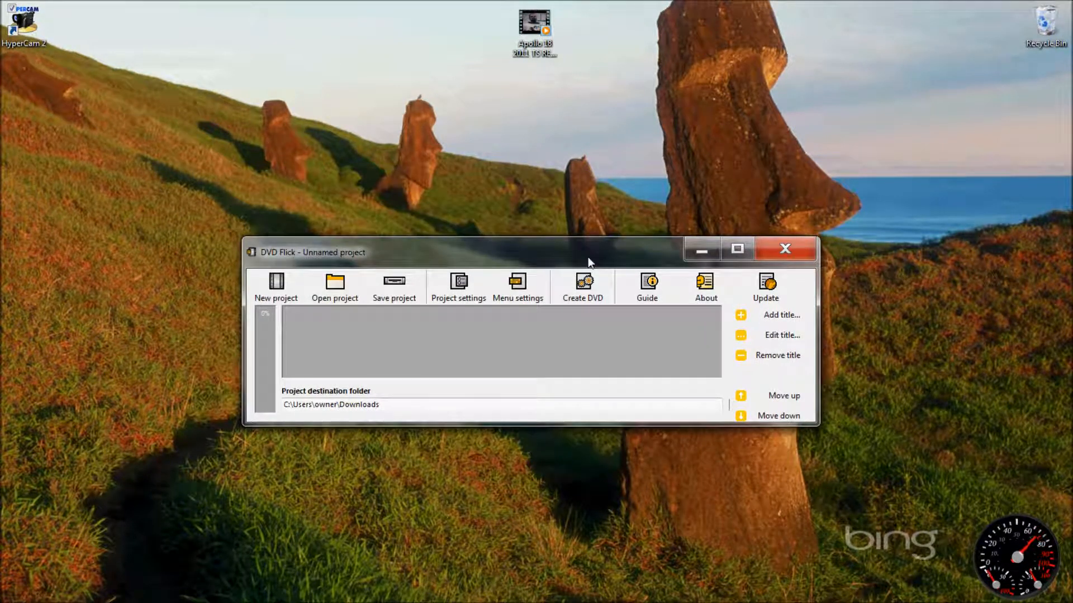
mouse_move(590, 213)
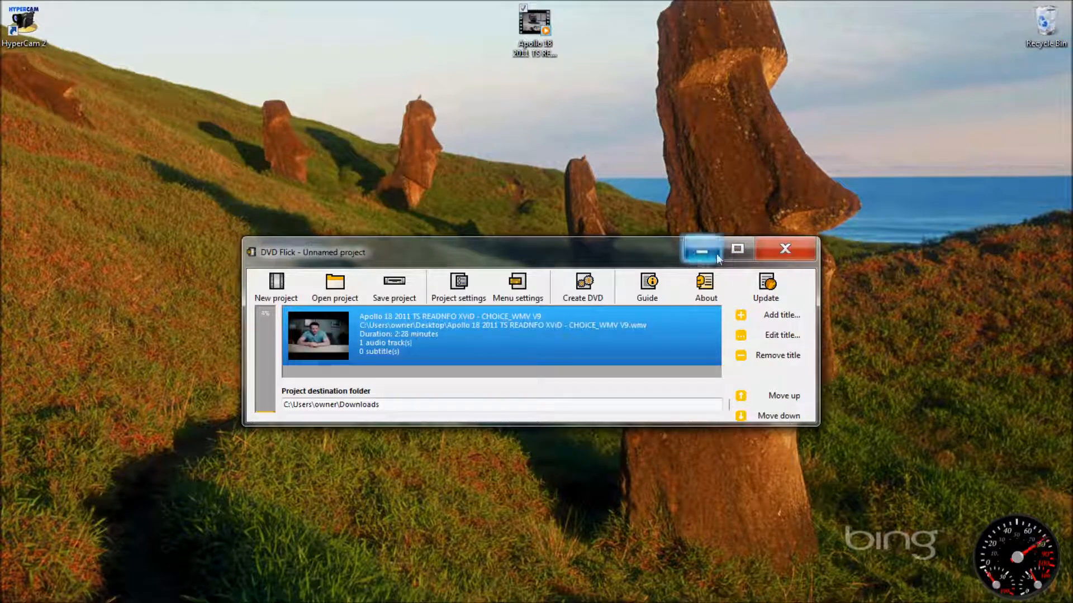
mouse_move(737, 257)
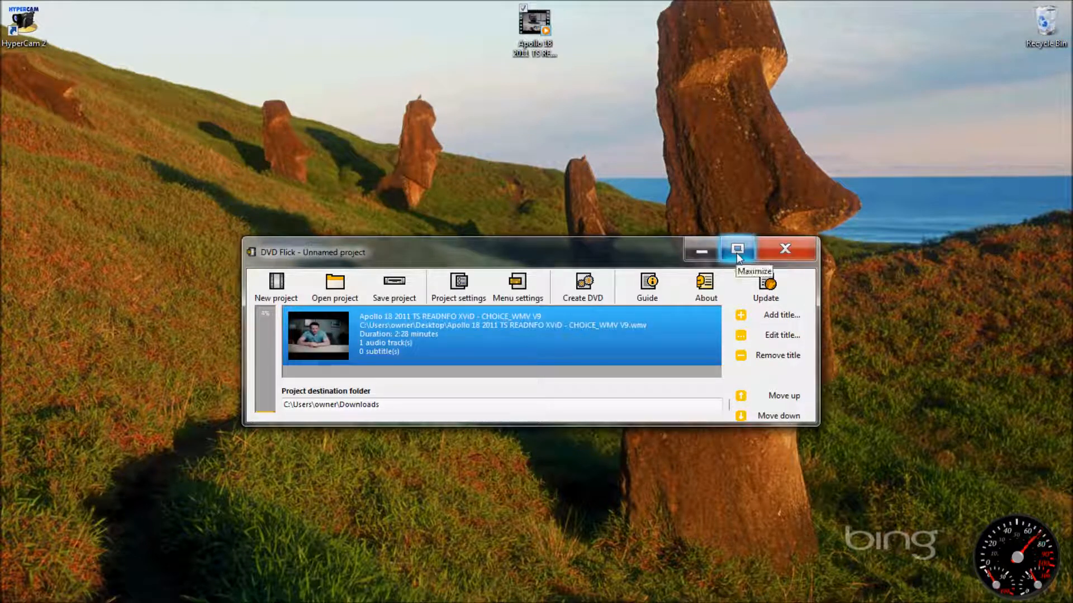
Step: Maximize DVD Flick with the Apollo 18 title added and bring up Project settings
click(737, 248)
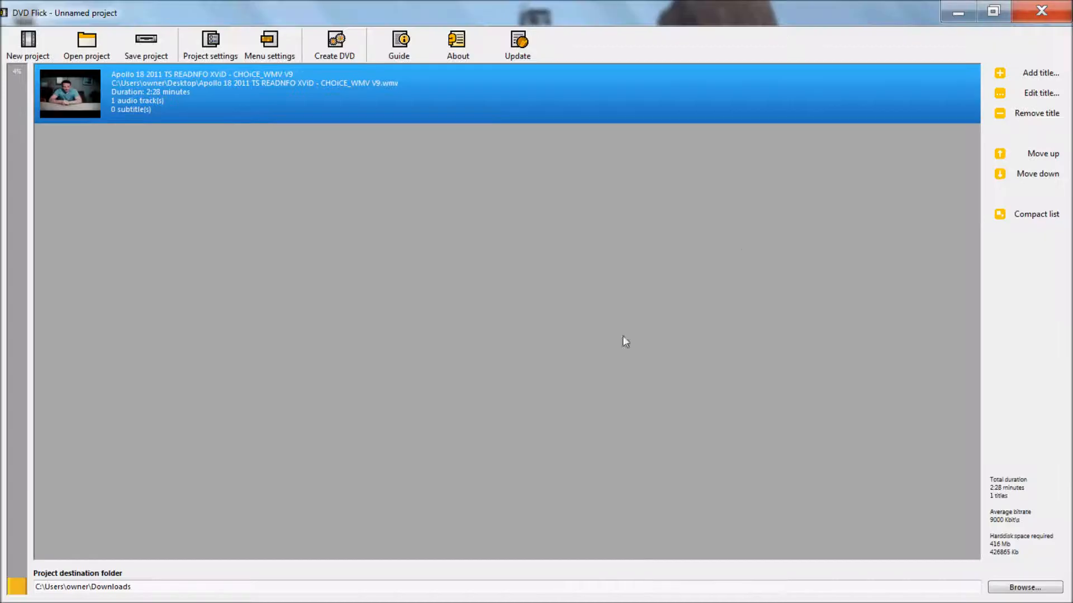
mouse_move(412, 115)
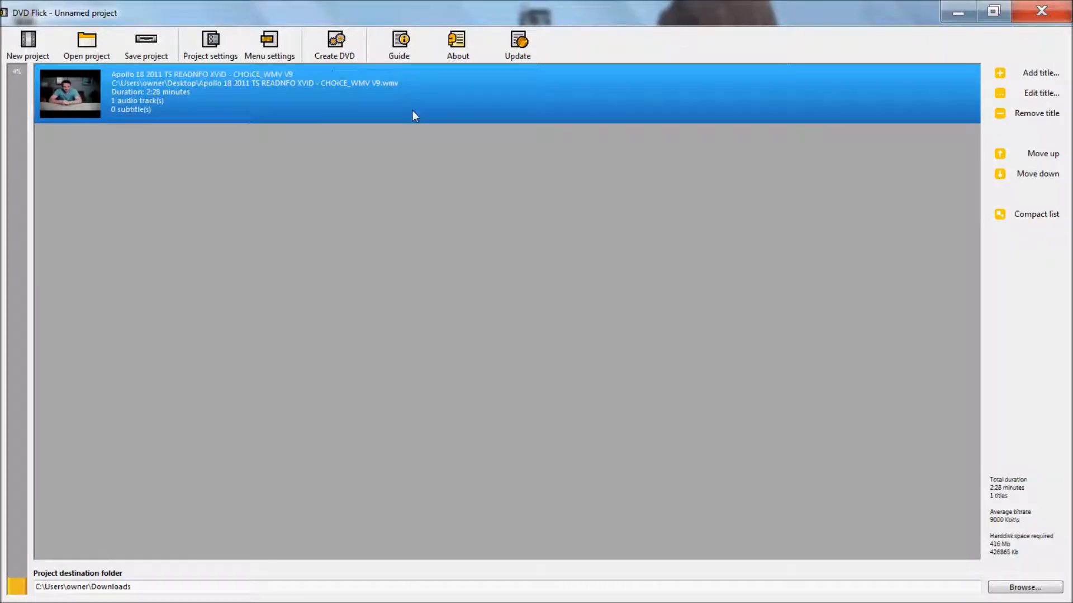
mouse_move(318, 96)
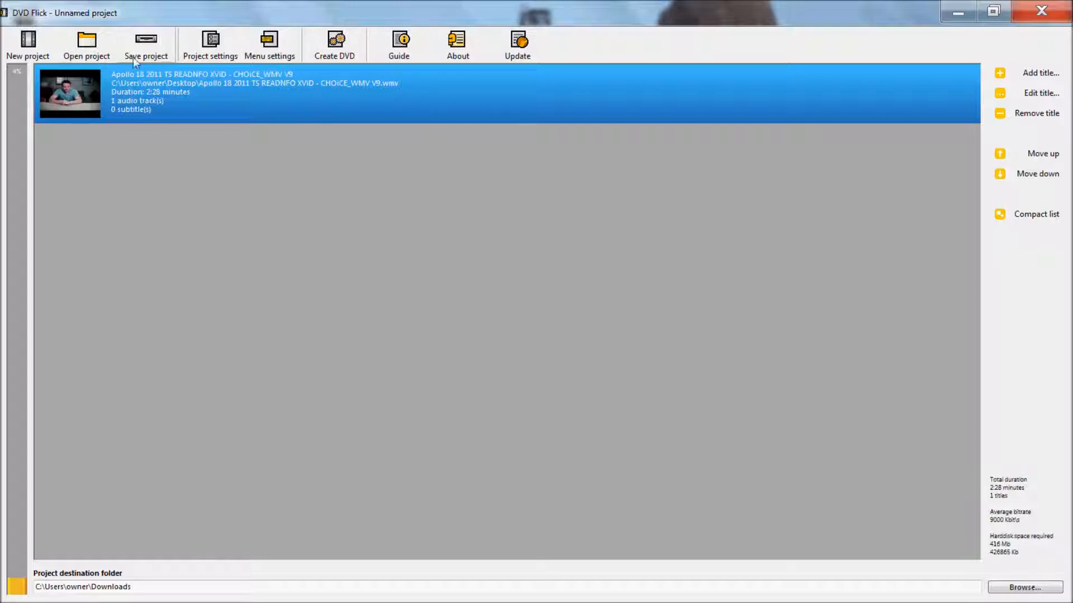
mouse_move(210, 44)
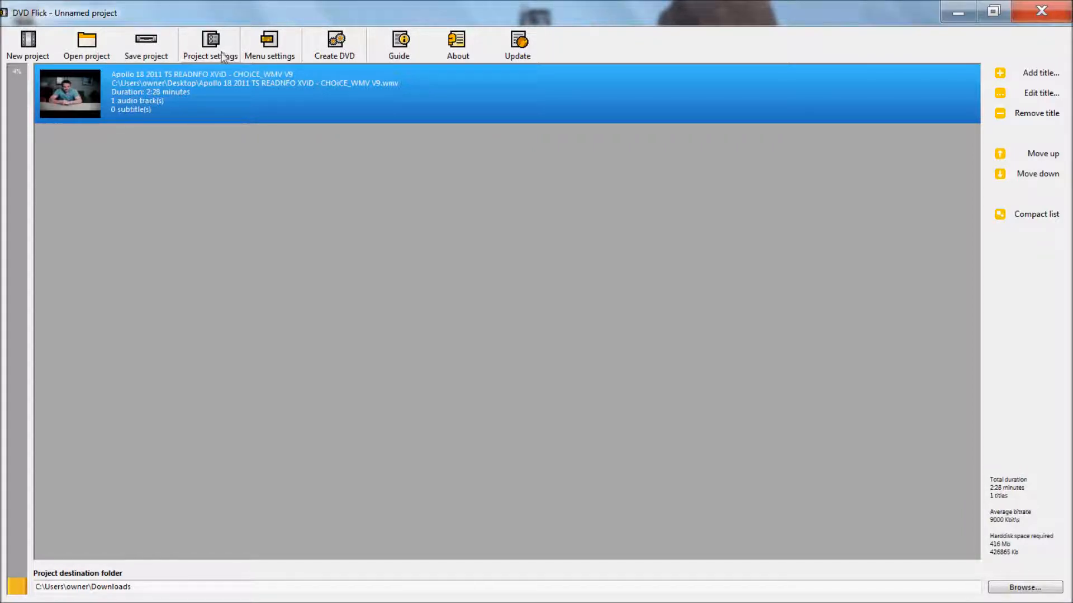
click(209, 44)
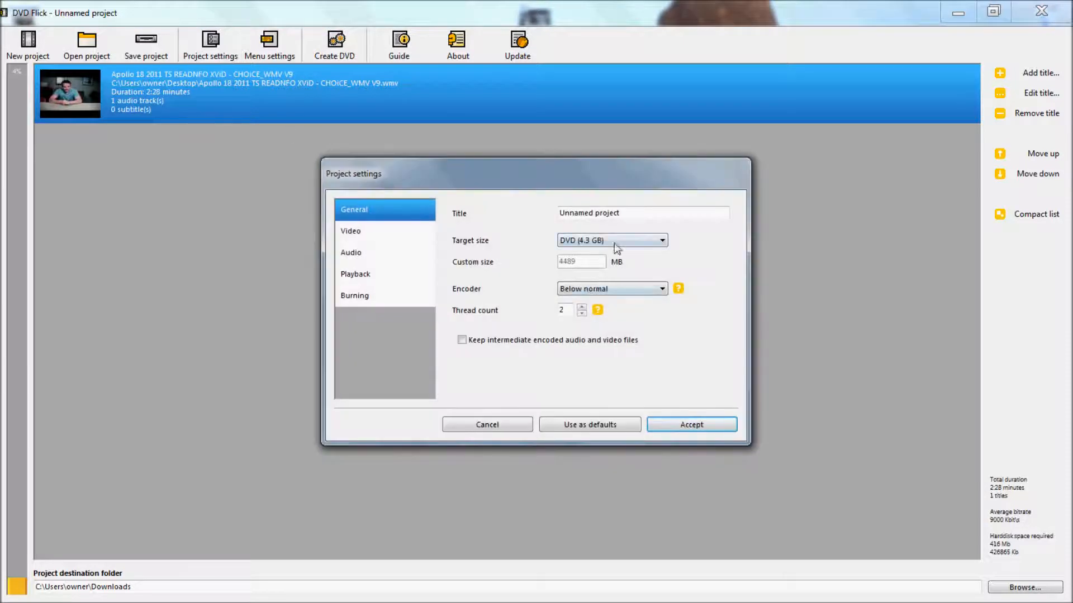
Step: Review the project title and keep DVD (4.3 GB) as the target size in General settings
triple_click(642, 212)
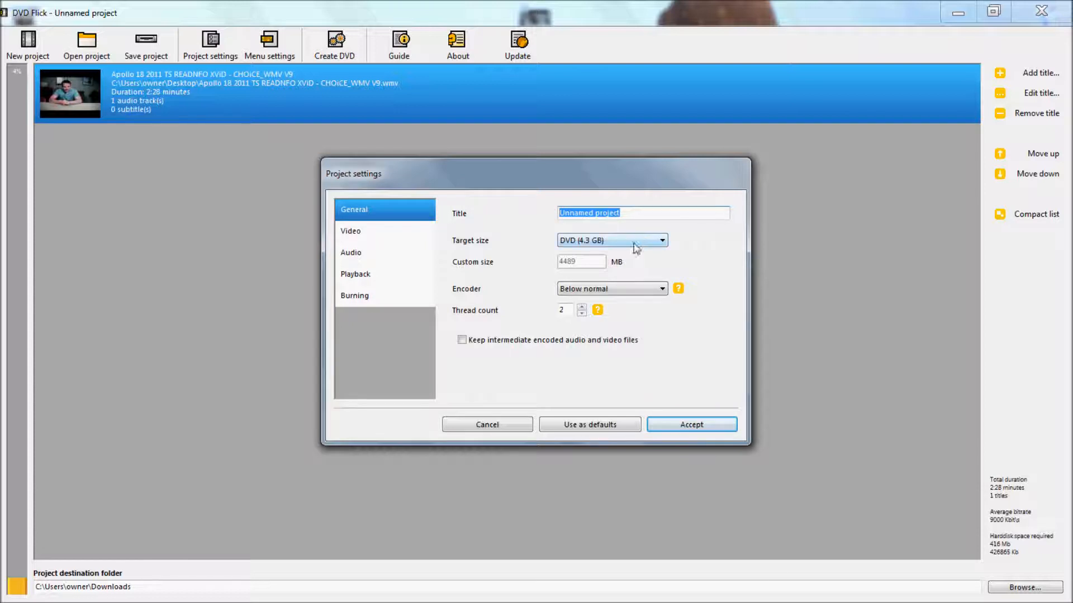
mouse_move(581, 248)
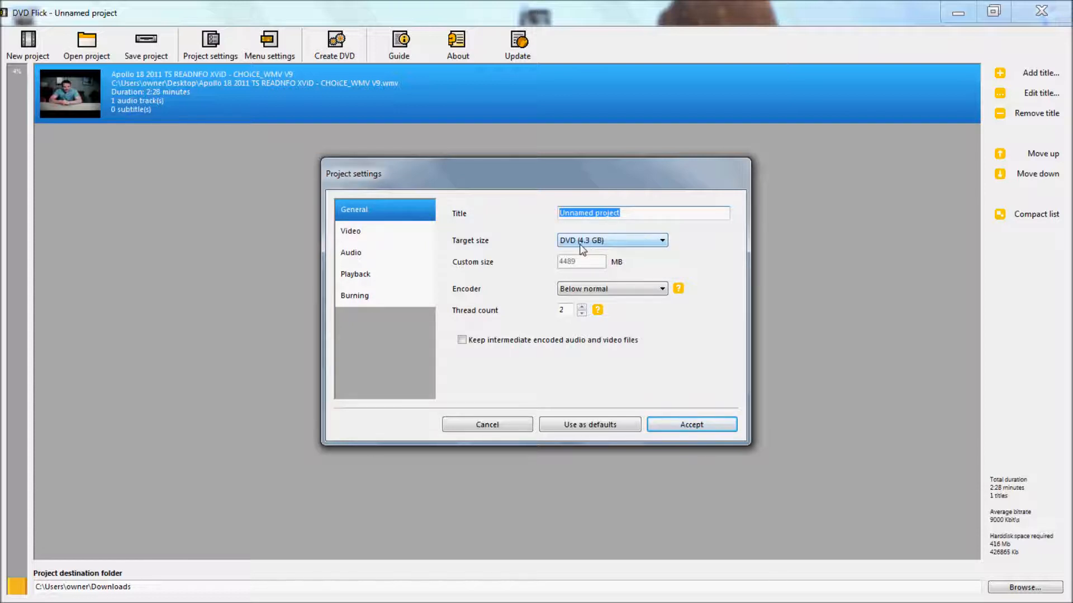
click(659, 240)
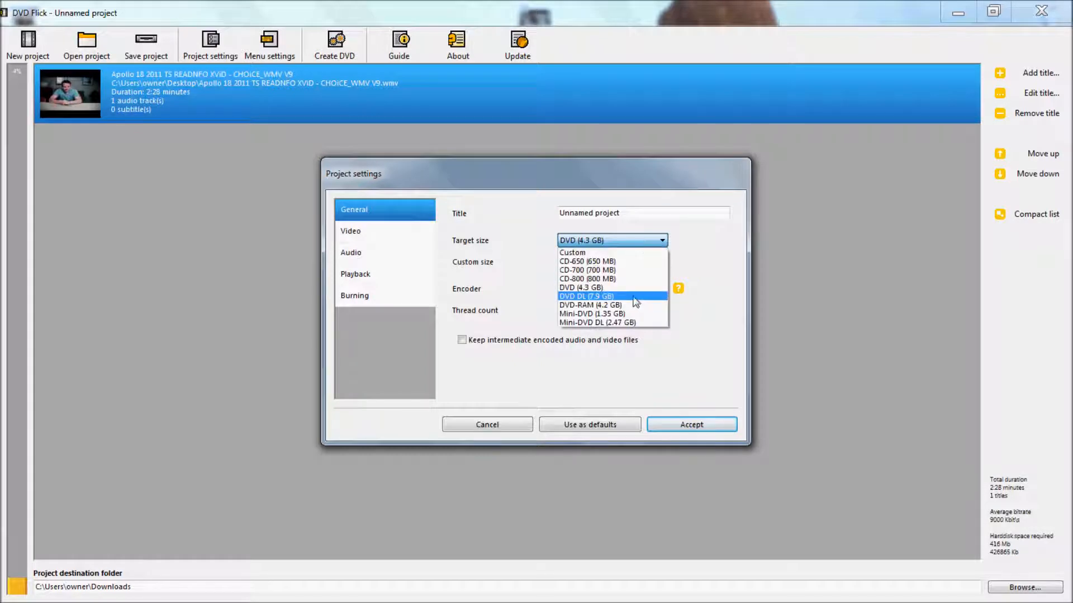
mouse_move(585, 288)
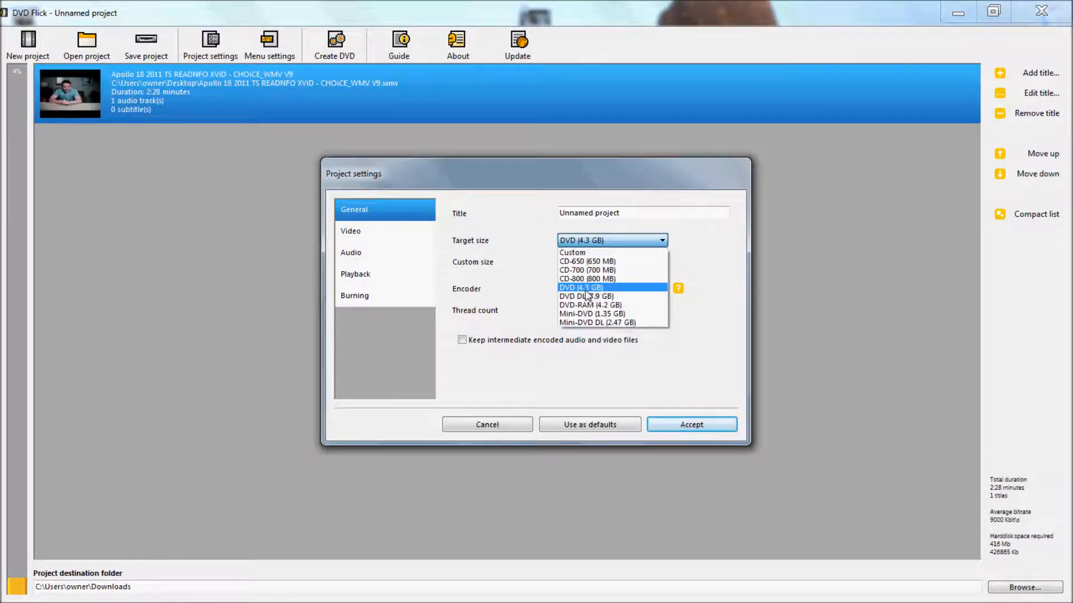
click(581, 287)
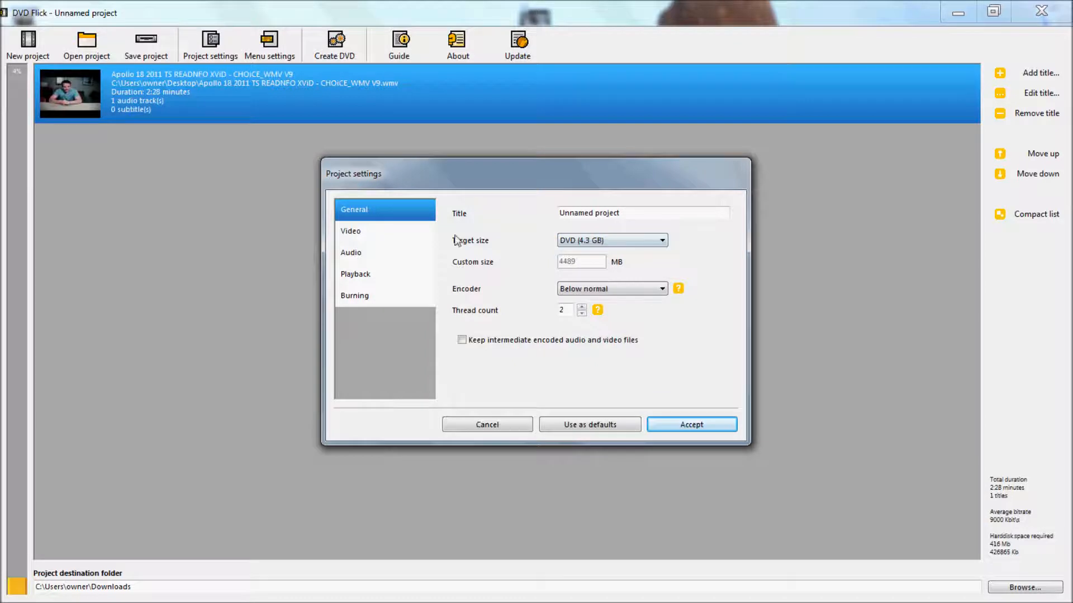
mouse_move(475, 350)
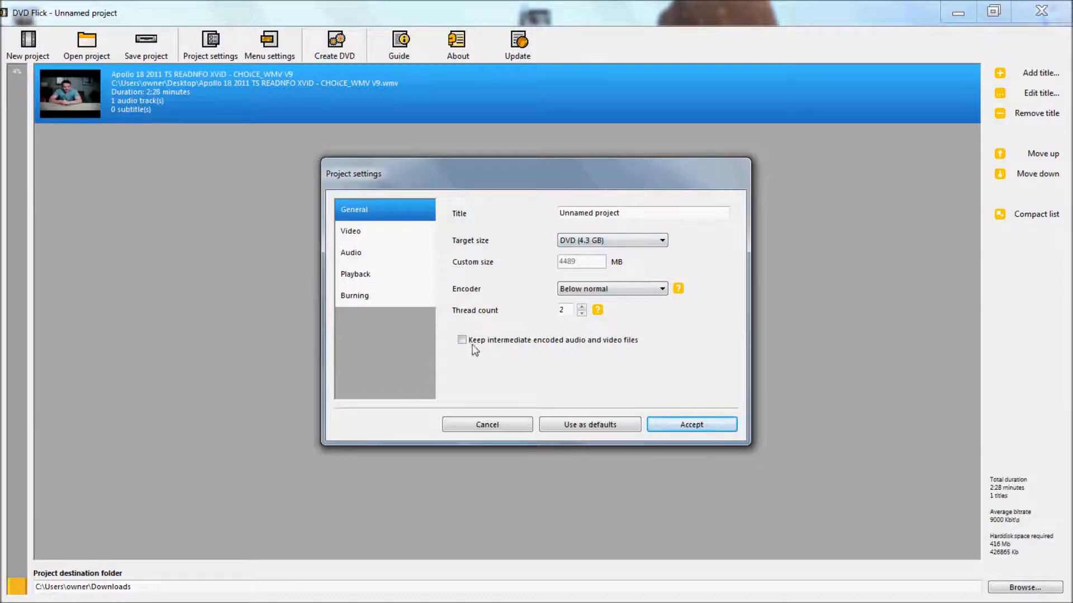
click(461, 340)
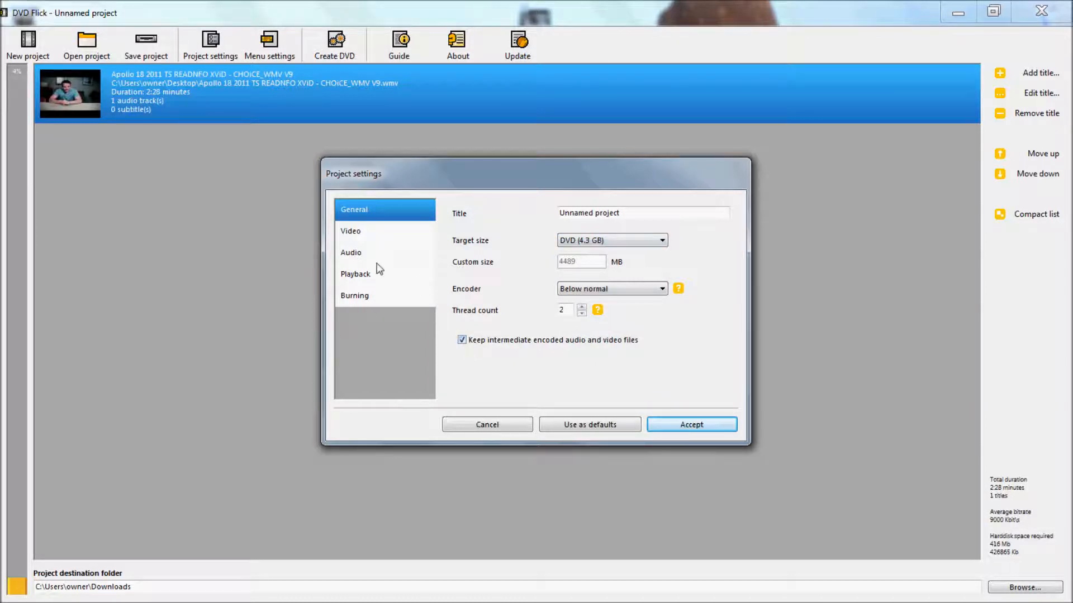
Step: Review Video and Audio options, then set Playback to always enable the first subtitle
click(350, 231)
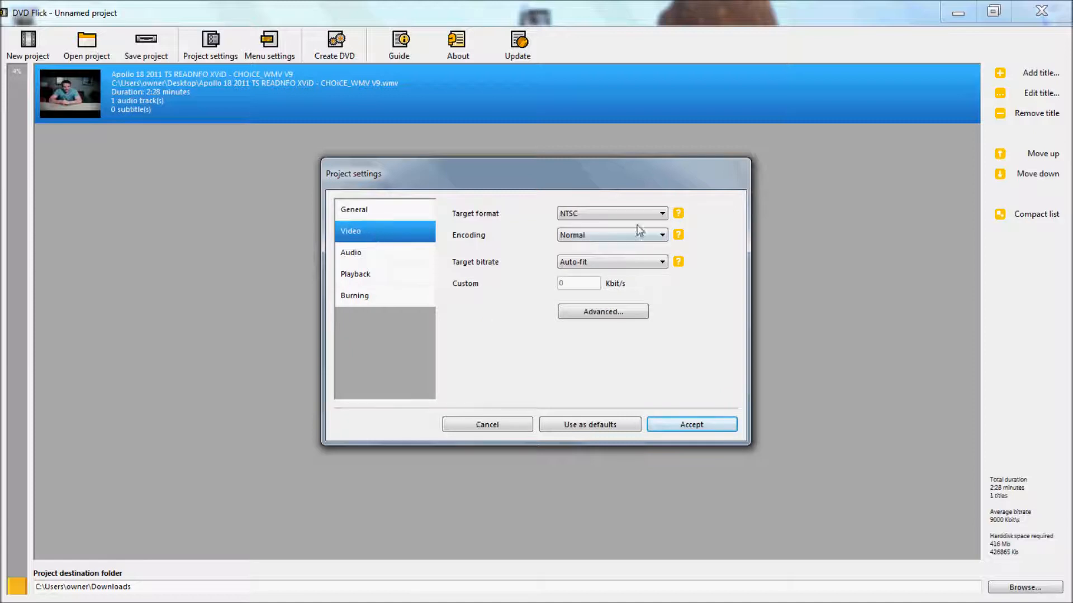
click(351, 253)
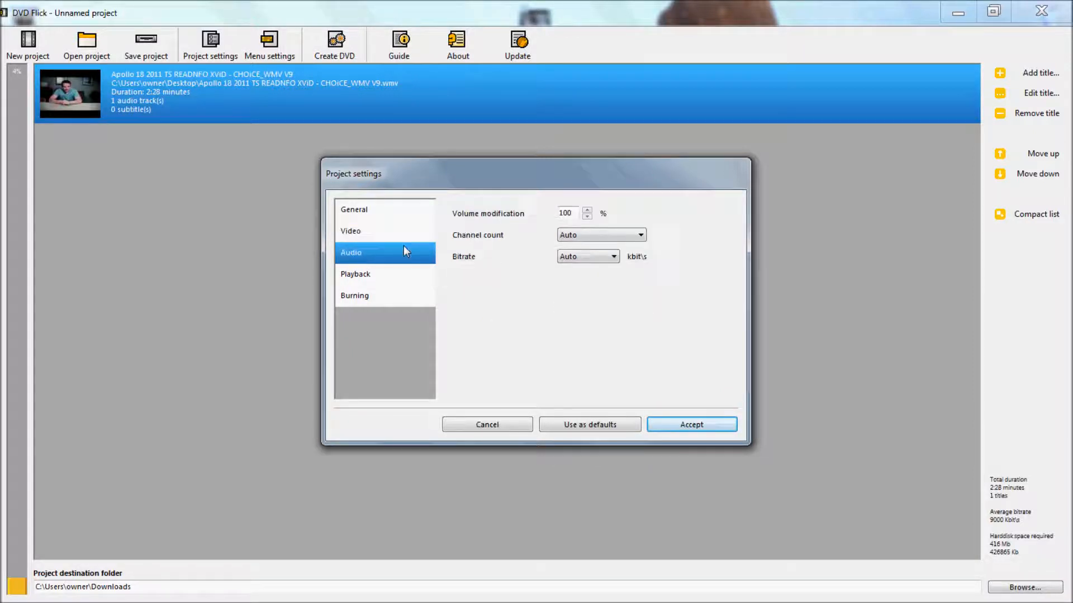
click(356, 274)
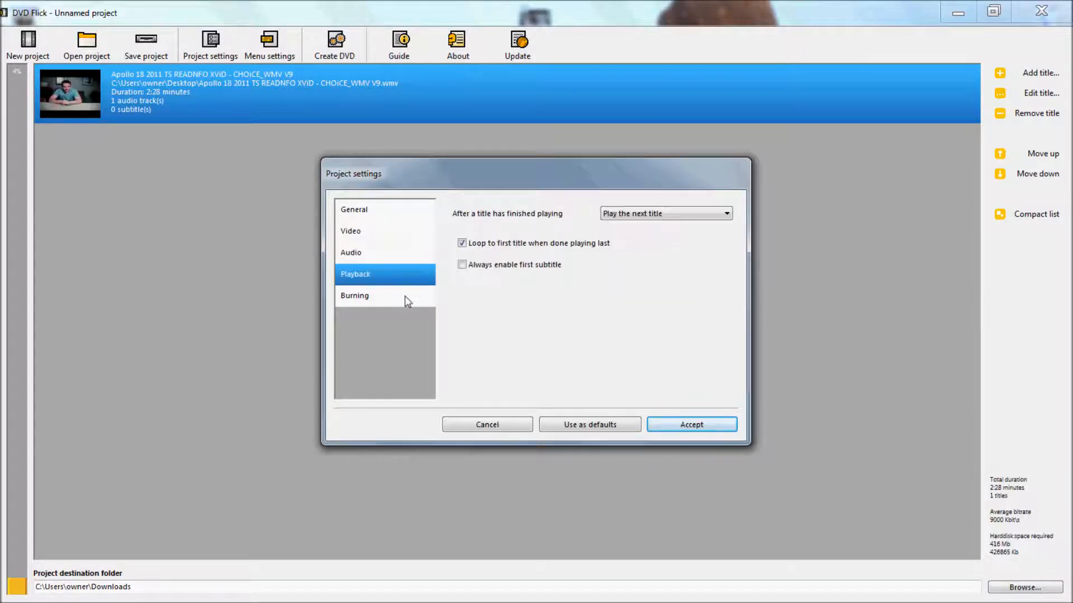
click(461, 265)
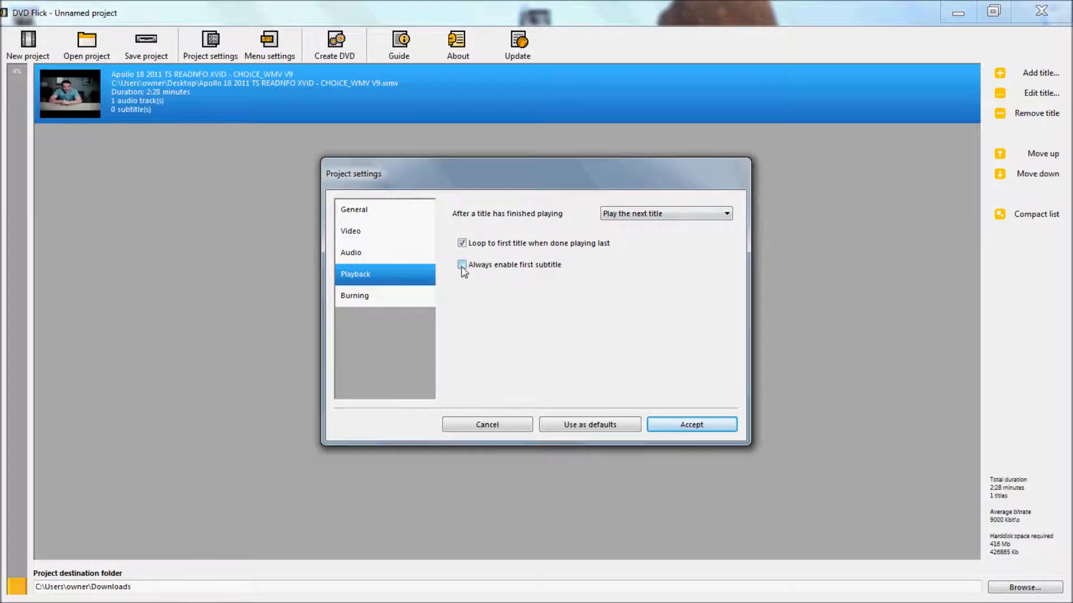
click(461, 265)
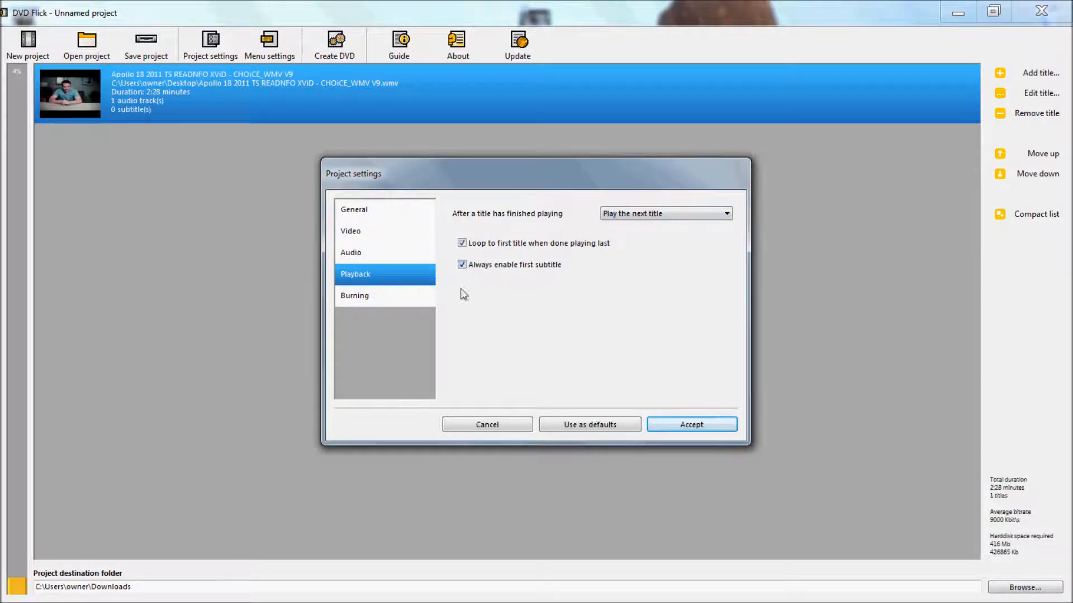
Step: Enable 'Burn project to disc' and 'Verify disc after burning' in Burning settings and accept
click(355, 295)
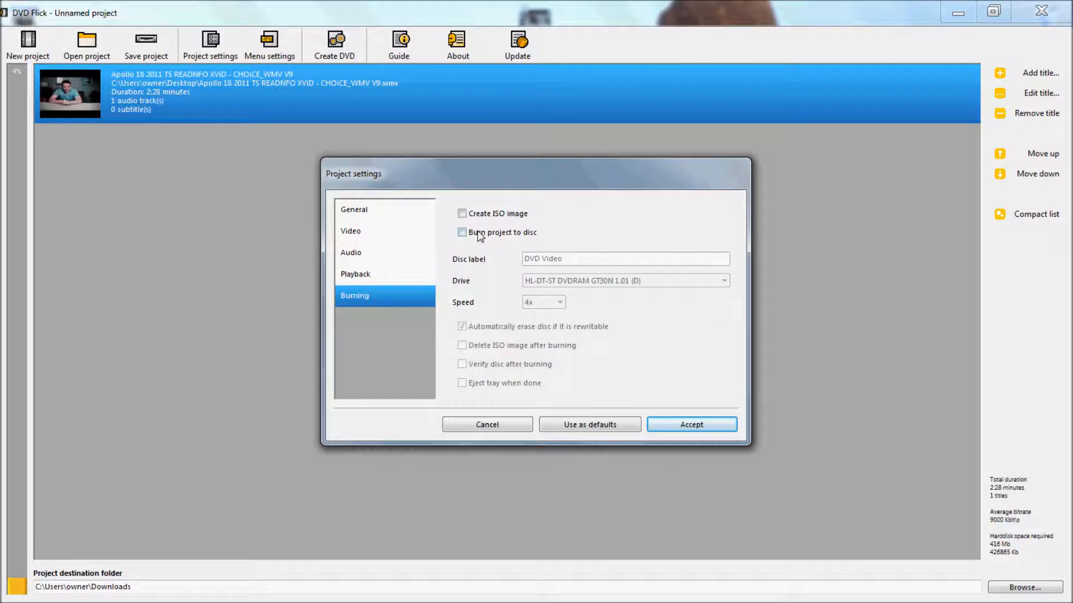
mouse_move(501, 210)
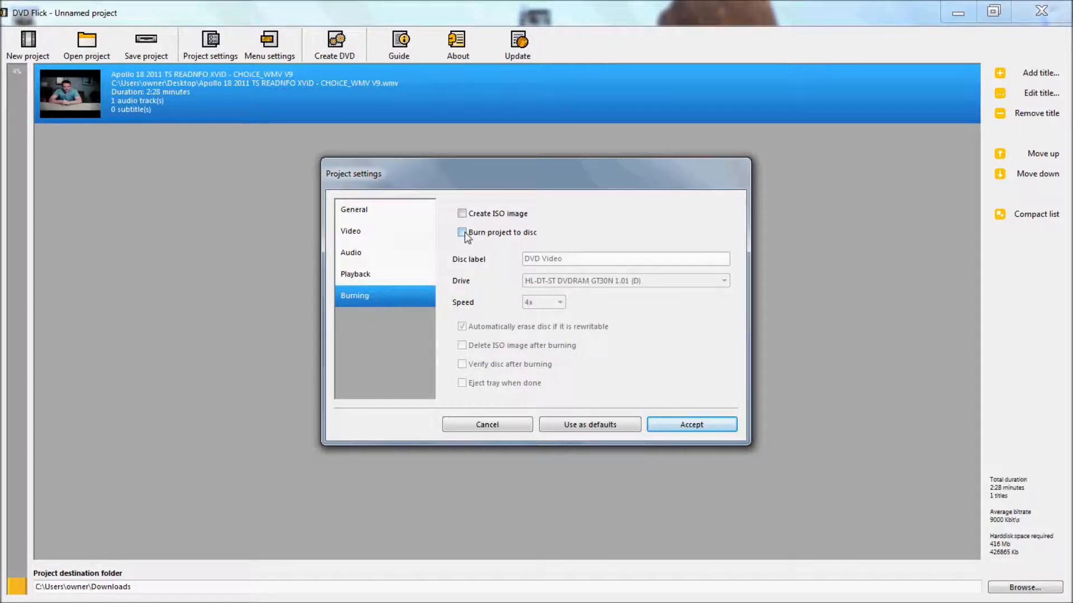
click(461, 233)
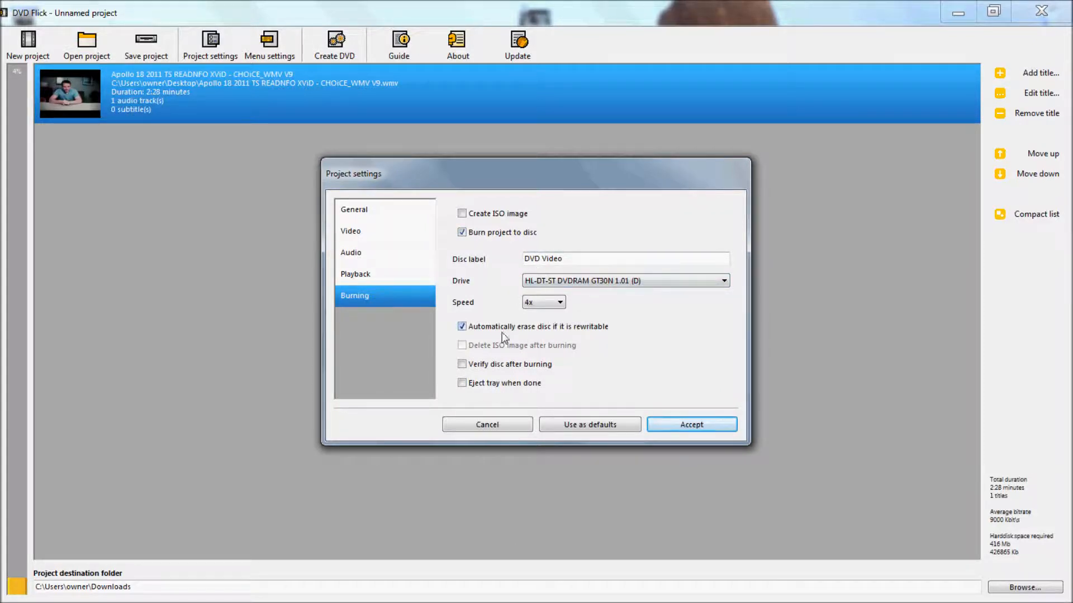
mouse_move(461, 364)
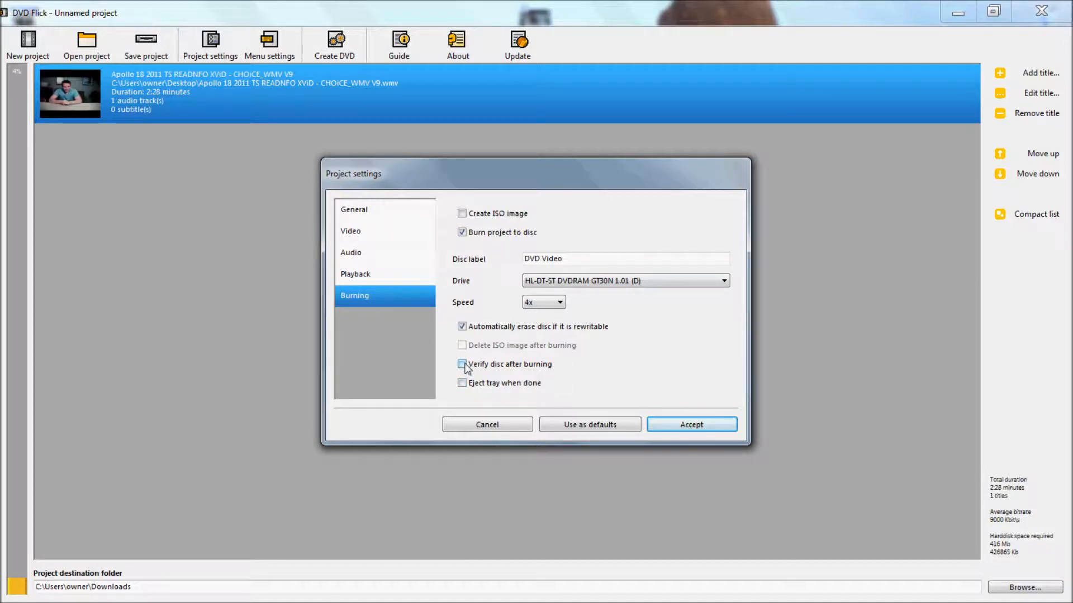
click(463, 364)
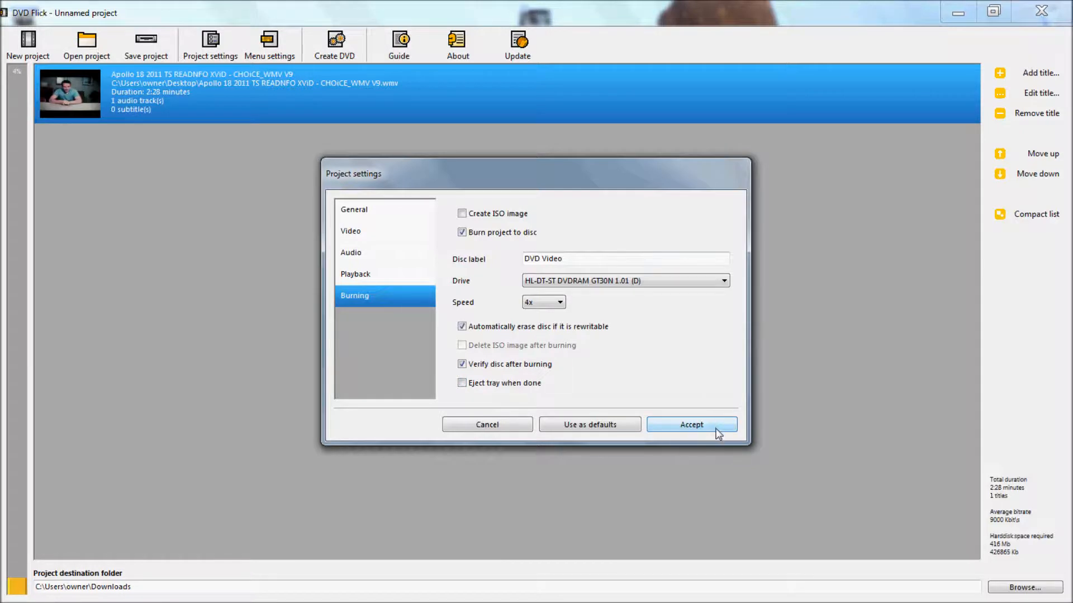
click(690, 425)
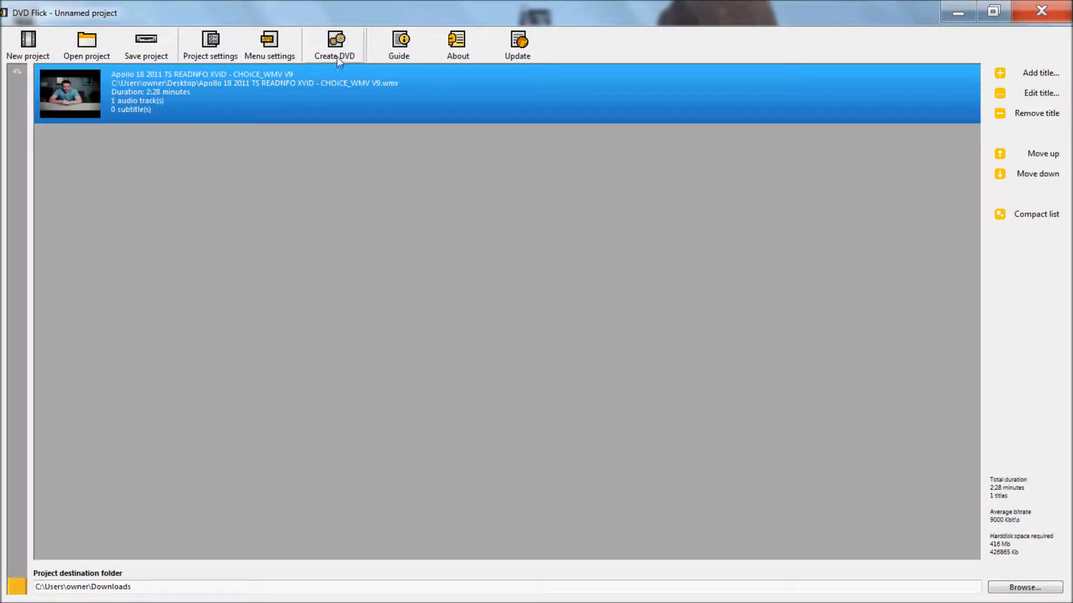
mouse_move(337, 52)
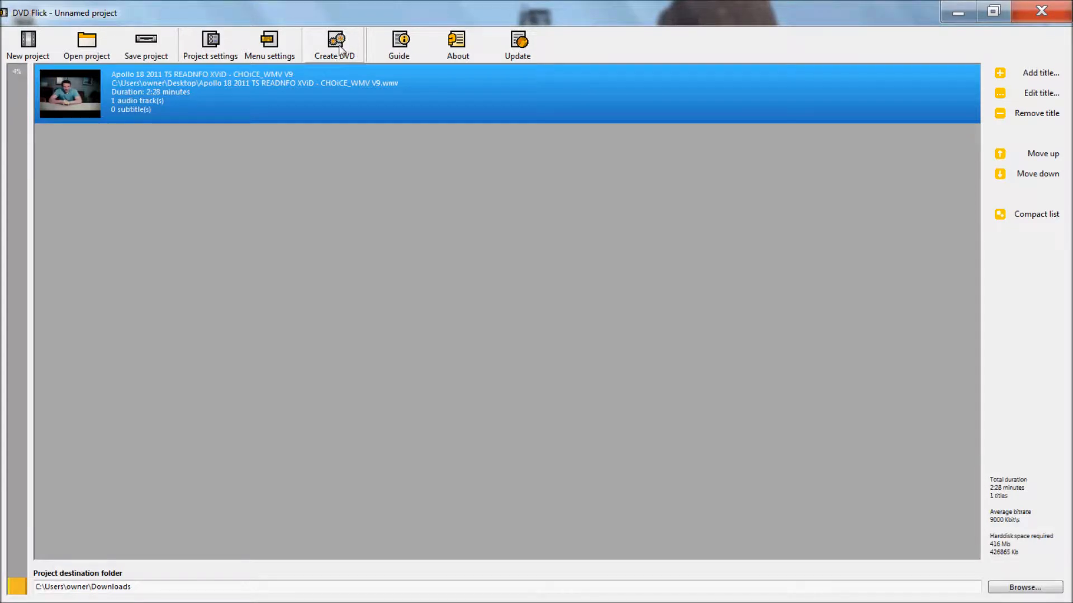
mouse_move(341, 62)
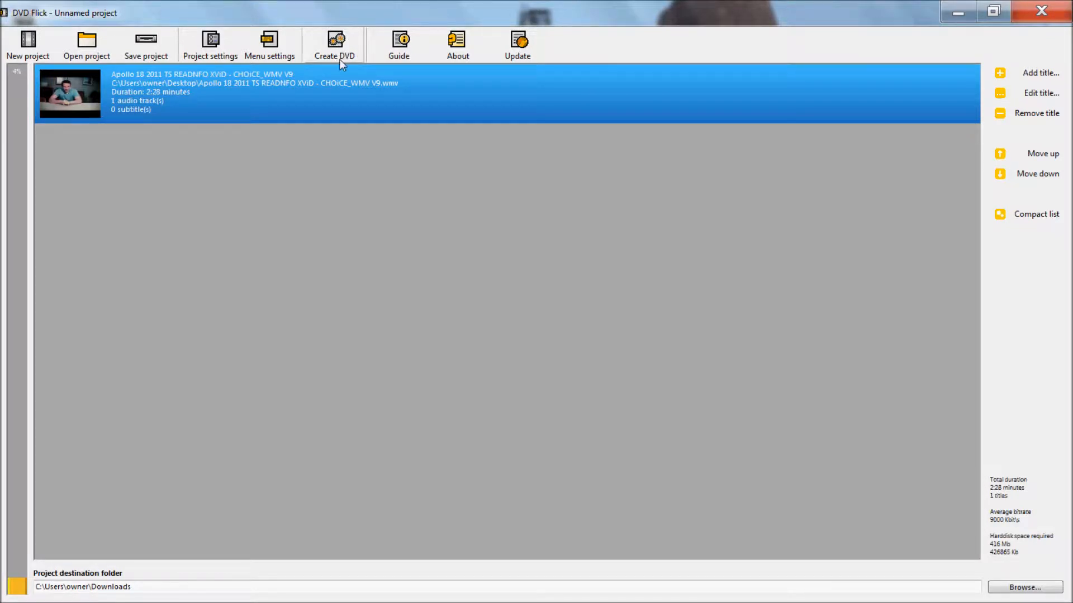
Step: Bring up the Menu Settings window listing the DVD menu templates
click(269, 44)
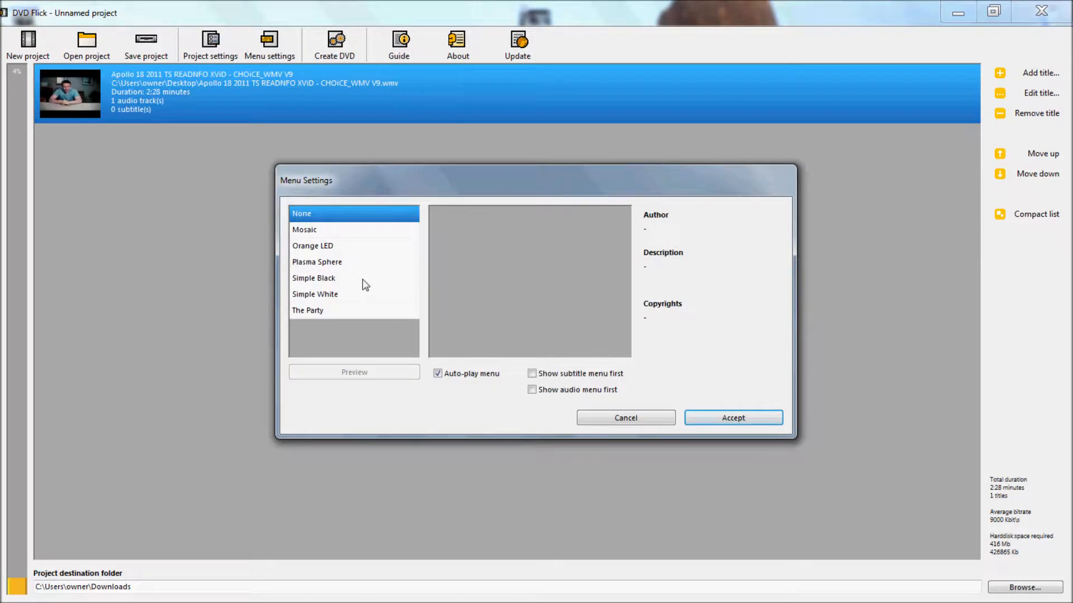
Step: Choose the Simple Black menu template over Mosaic and accept it
click(304, 230)
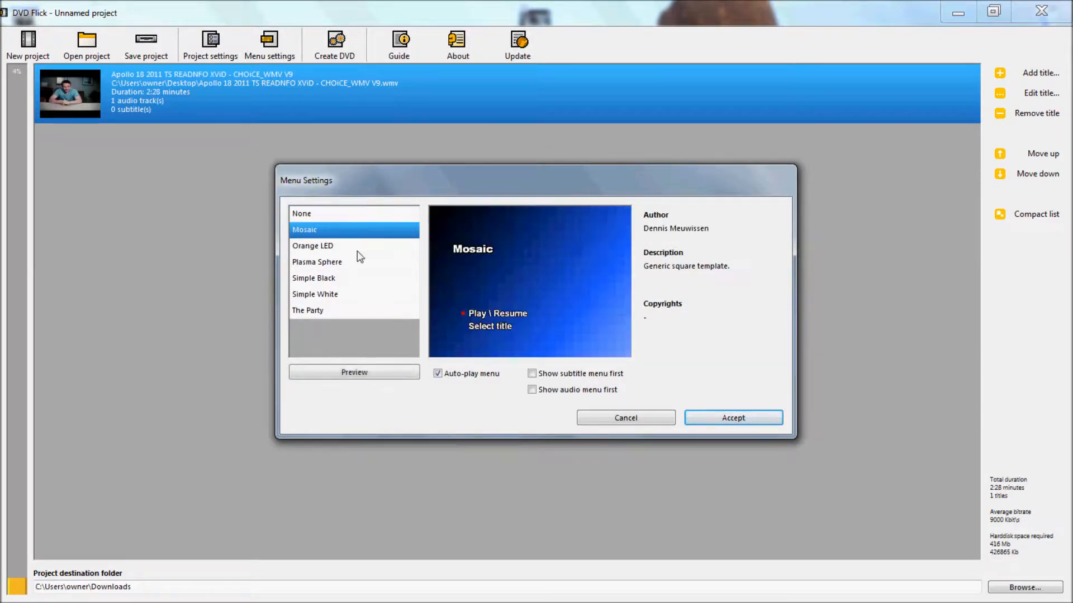
click(313, 278)
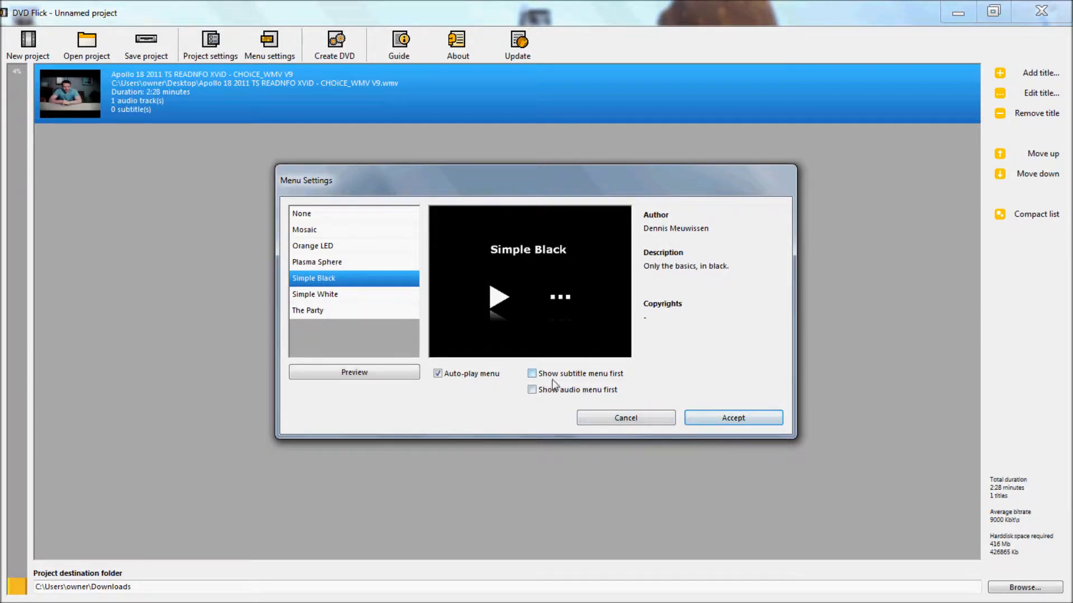
mouse_move(732, 418)
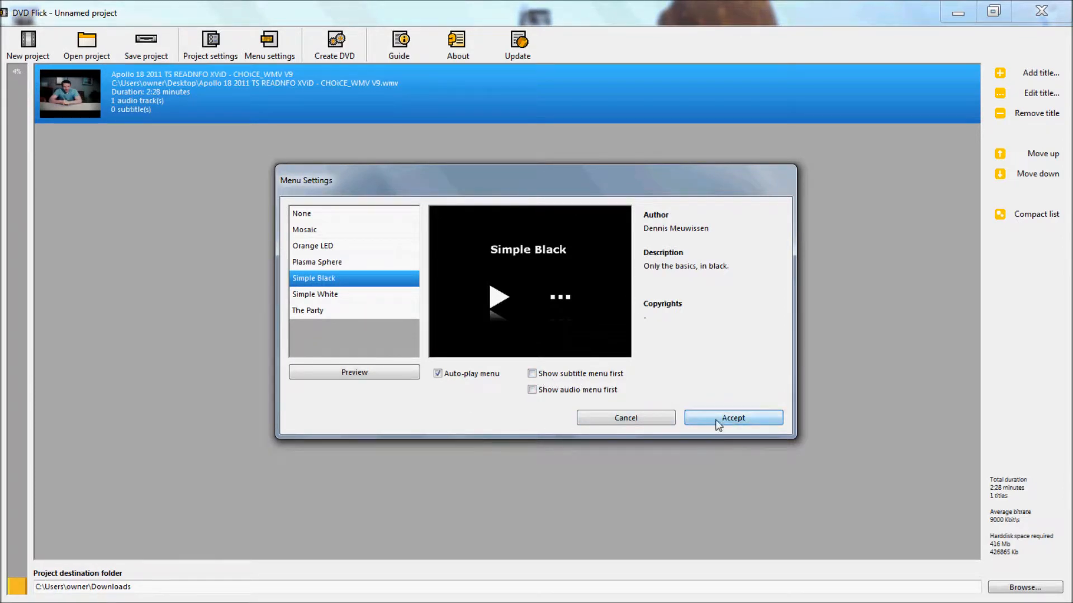
click(732, 418)
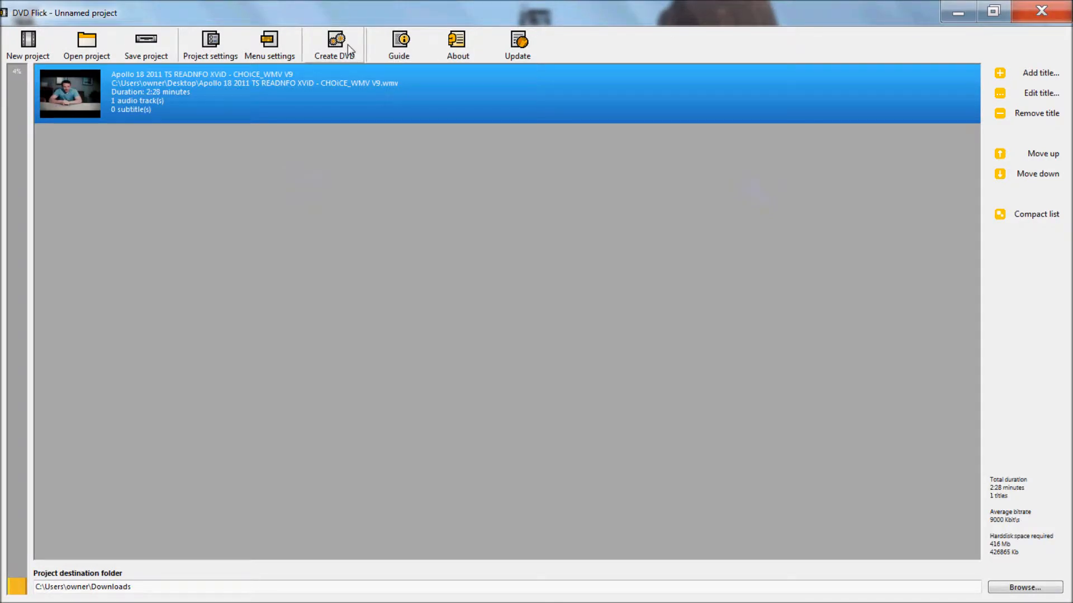
mouse_move(302, 59)
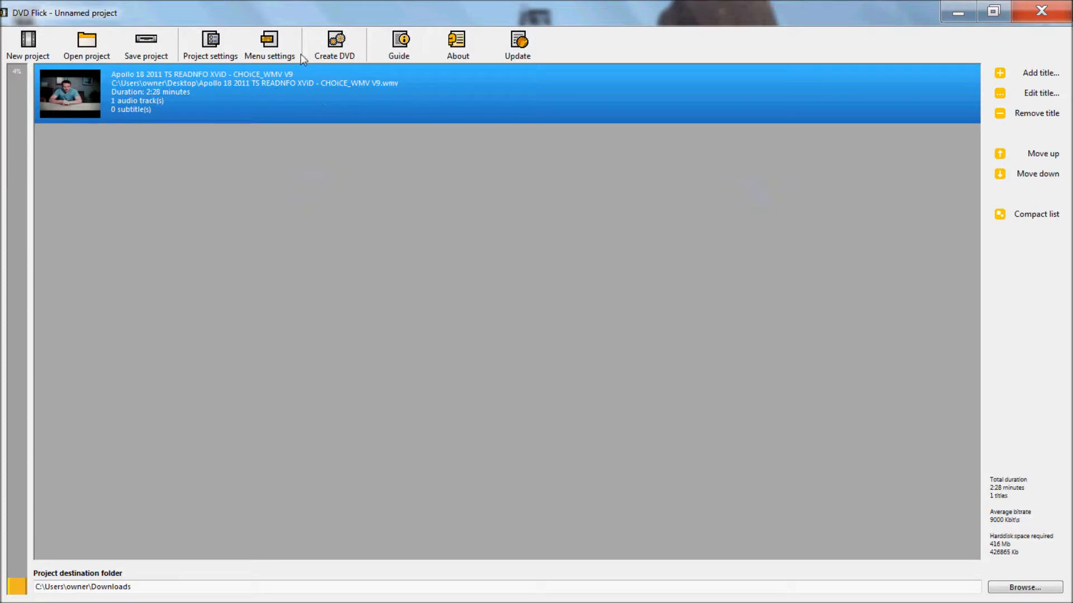
mouse_move(646, 11)
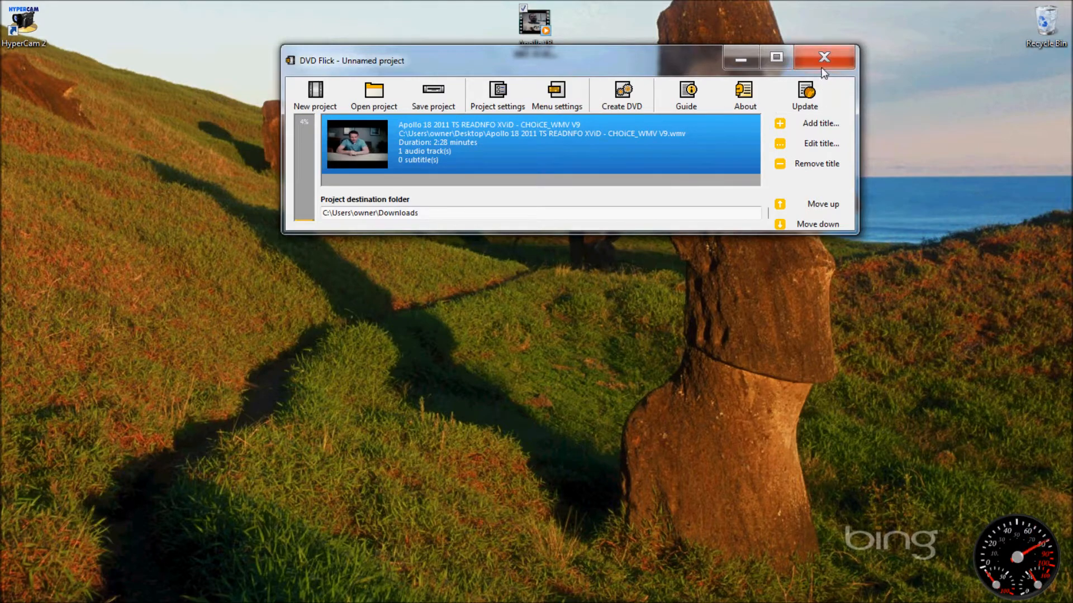
click(775, 57)
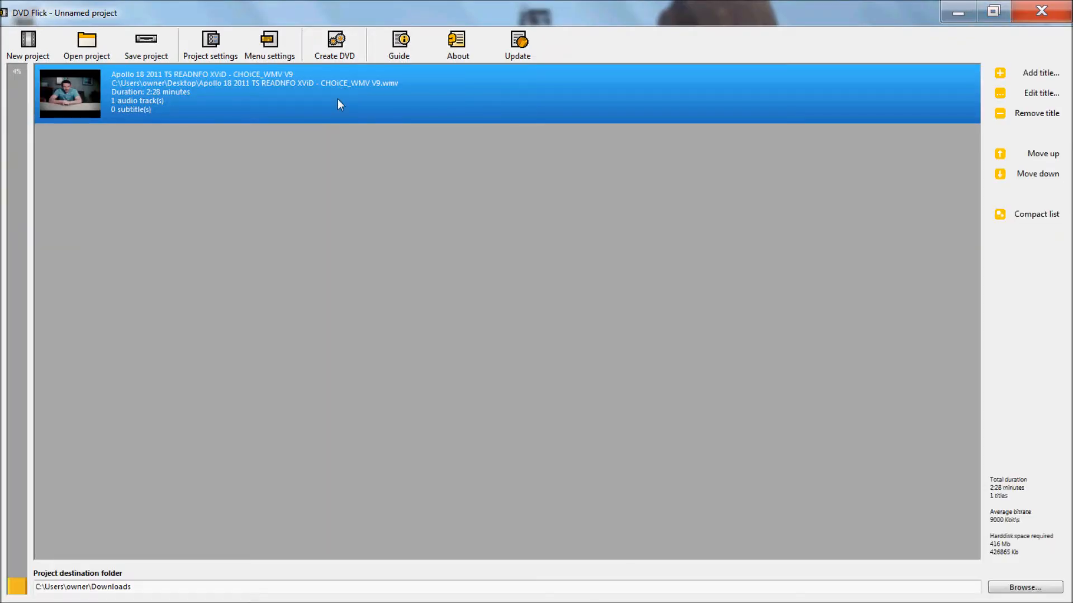
mouse_move(619, 139)
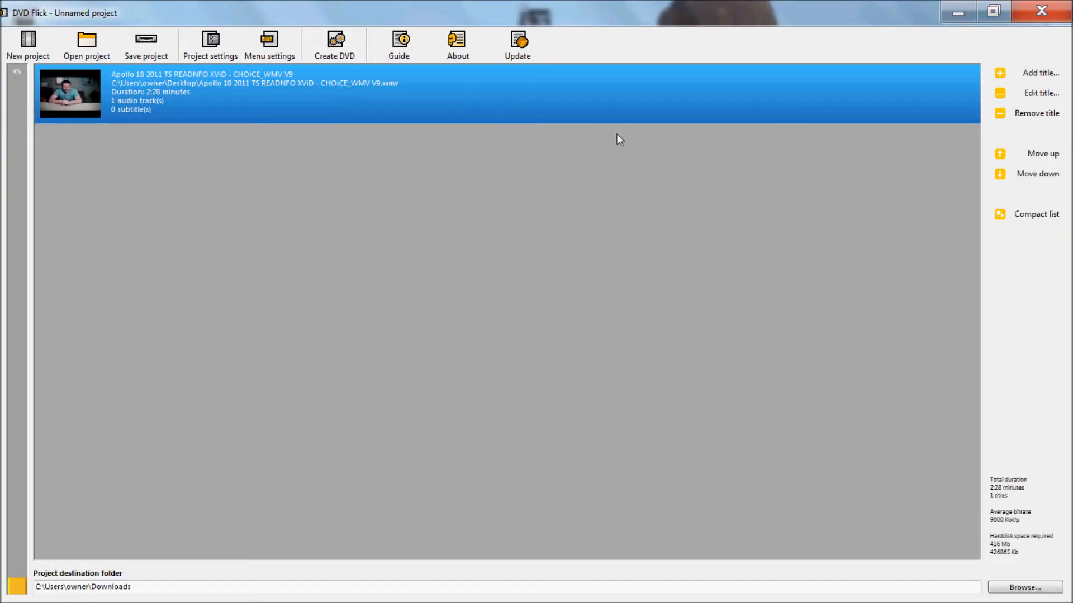
mouse_move(1041, 11)
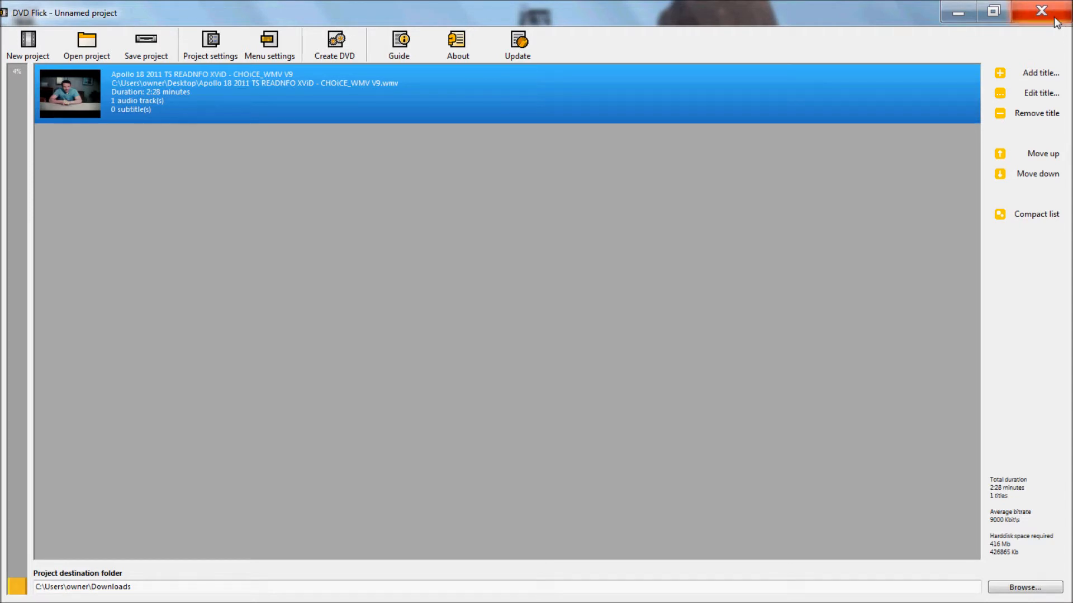
mouse_move(1041, 12)
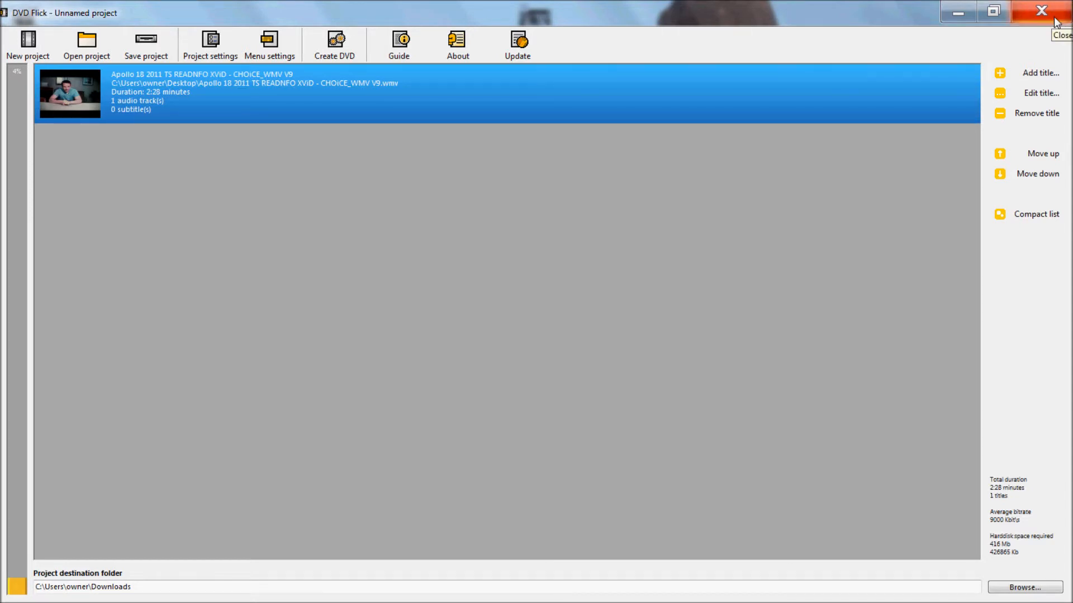